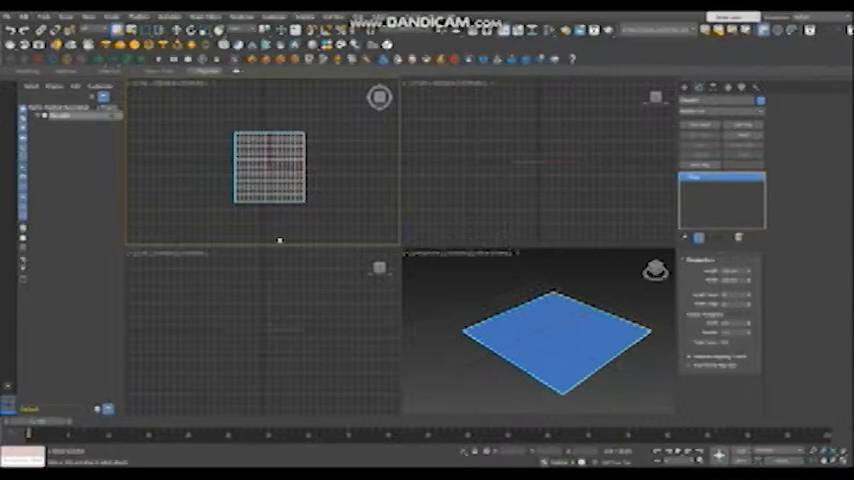
Open the plane's quad menu in the Top viewport to reveal the Convert To options
right_click(260, 180)
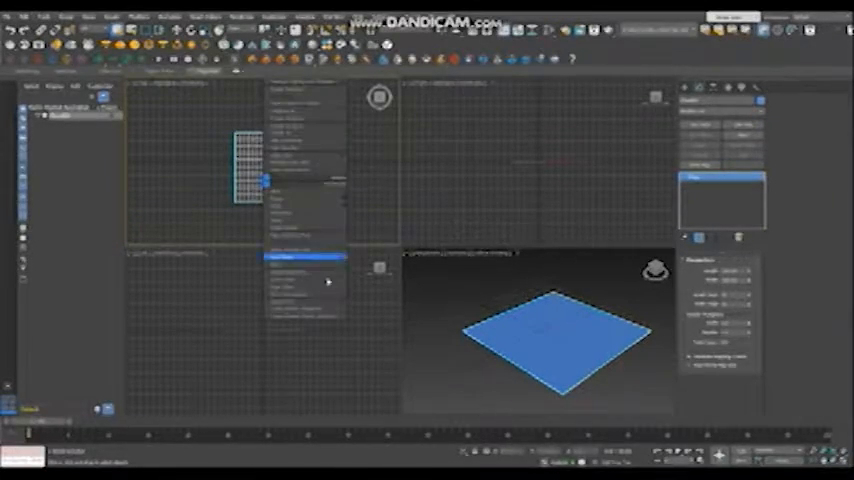